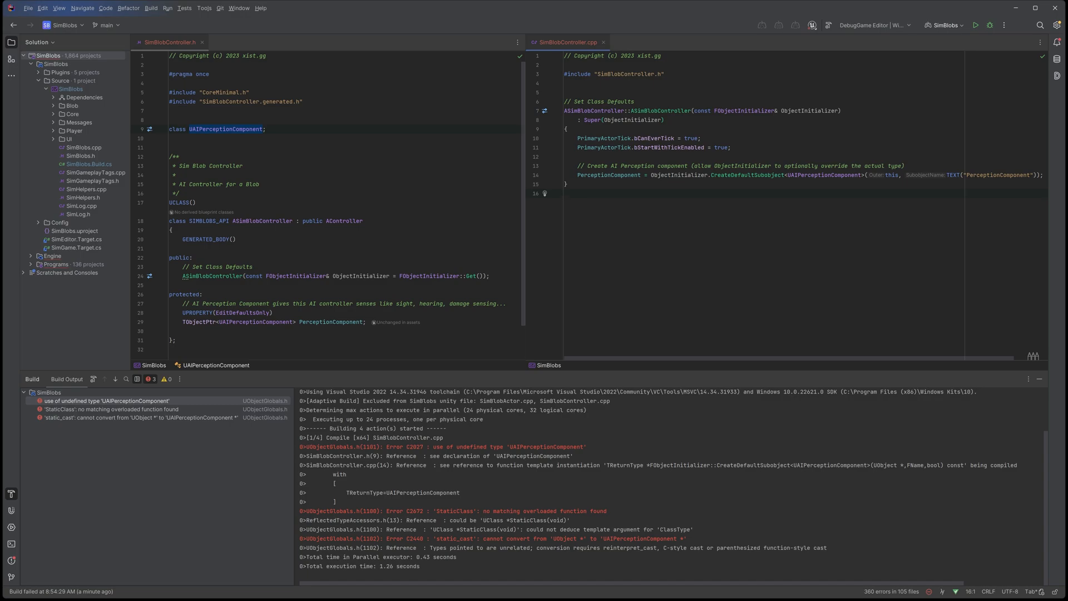
Step: Note the undefined-type build error and select PerceptionComponent in the constructor
click(106, 401)
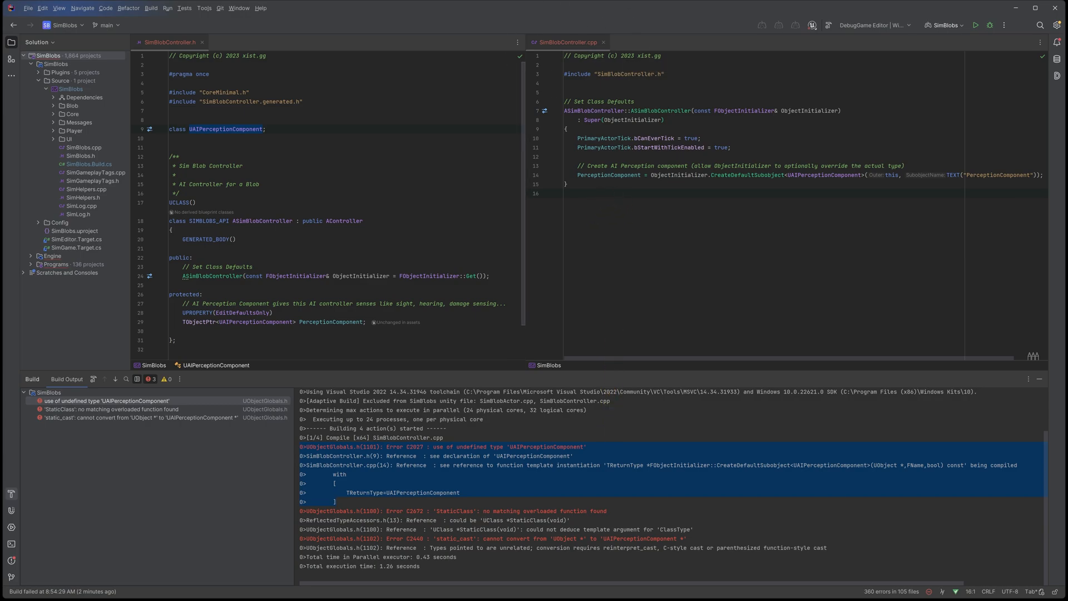
click(681, 175)
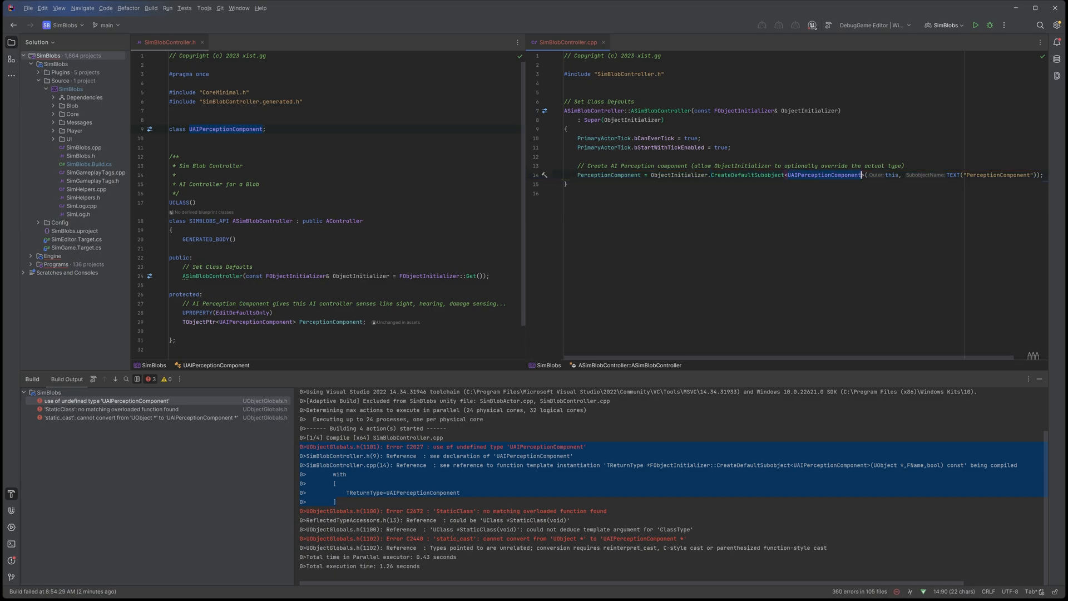
double_click(824, 176)
text(PerceptionComponent)
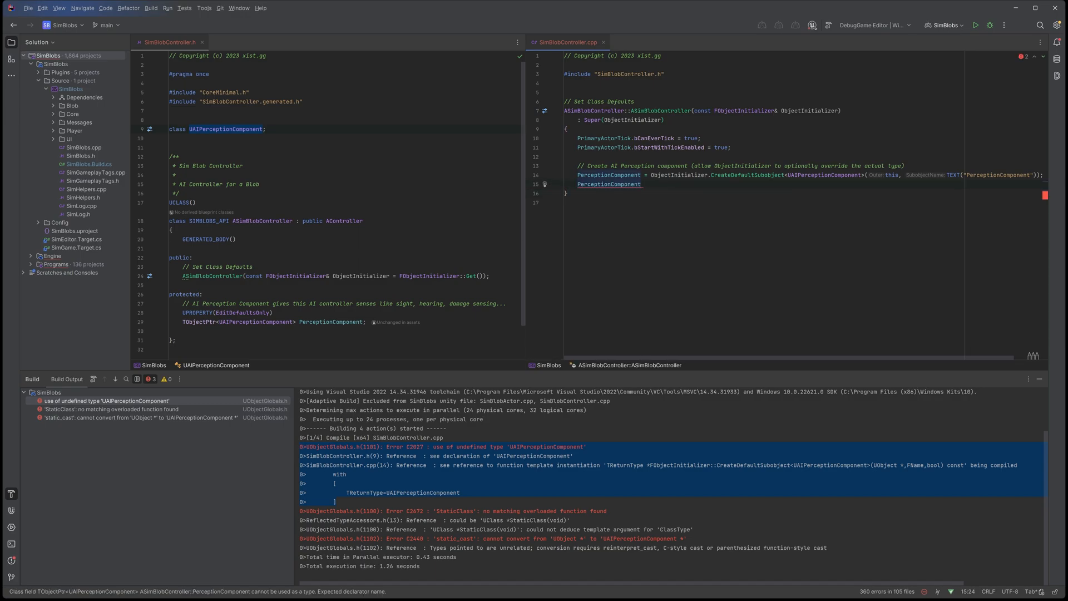
Step: Type a ->Foo test call and apply the 'Include definition of UAIPerceptionComponent' quick-fix
text(->Foo();)
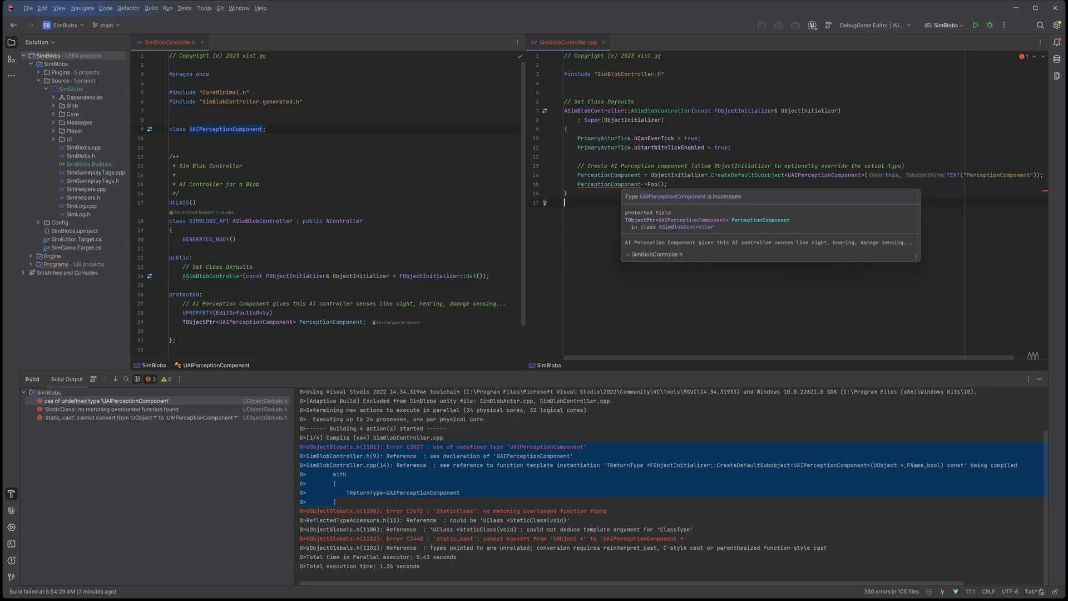
right_click(607, 184)
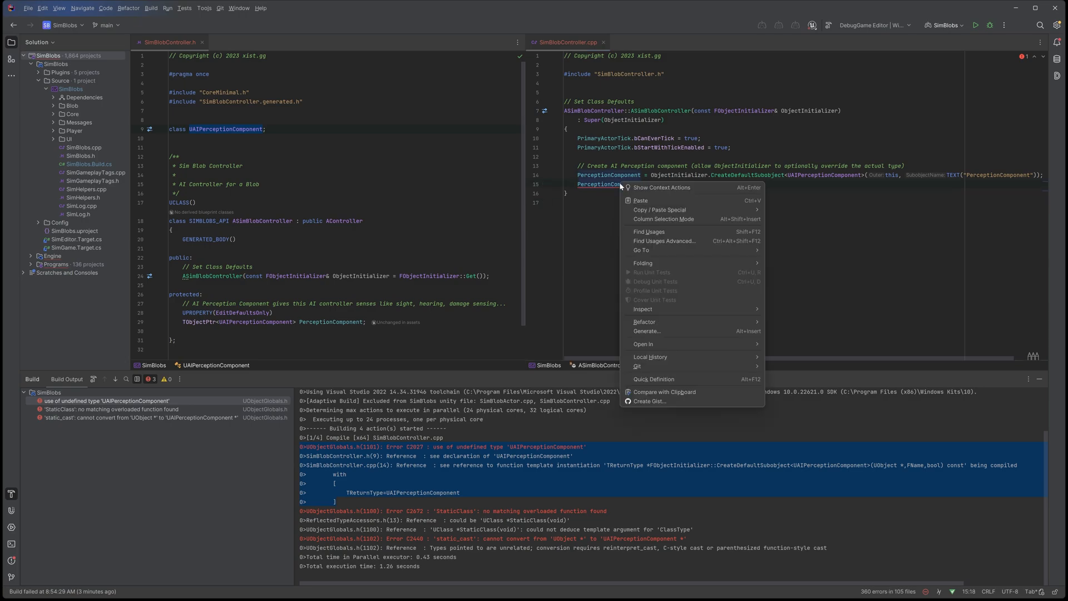
mouse_move(661, 187)
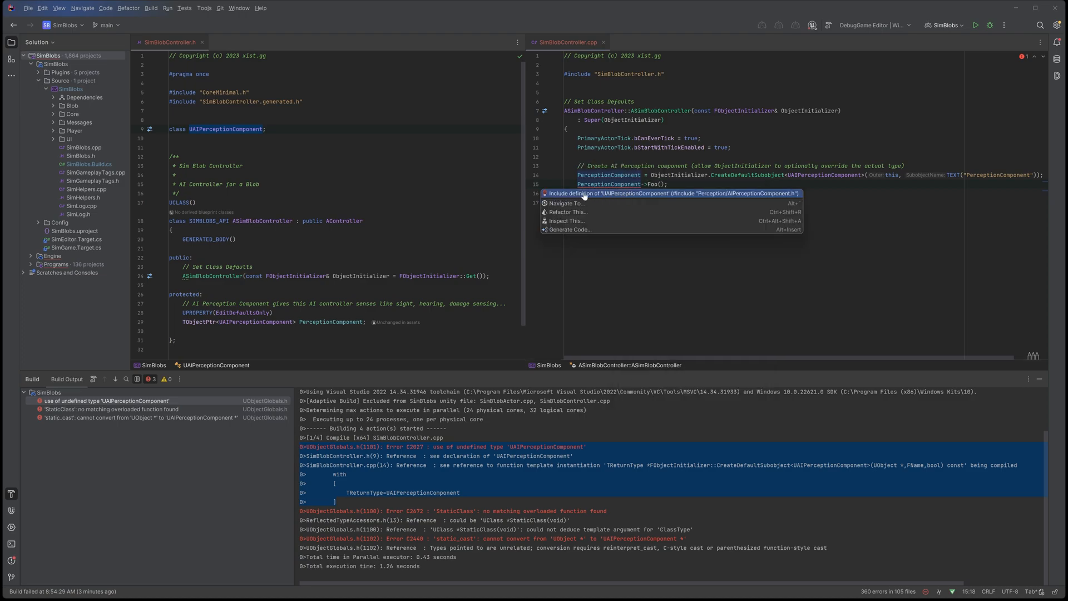
click(675, 193)
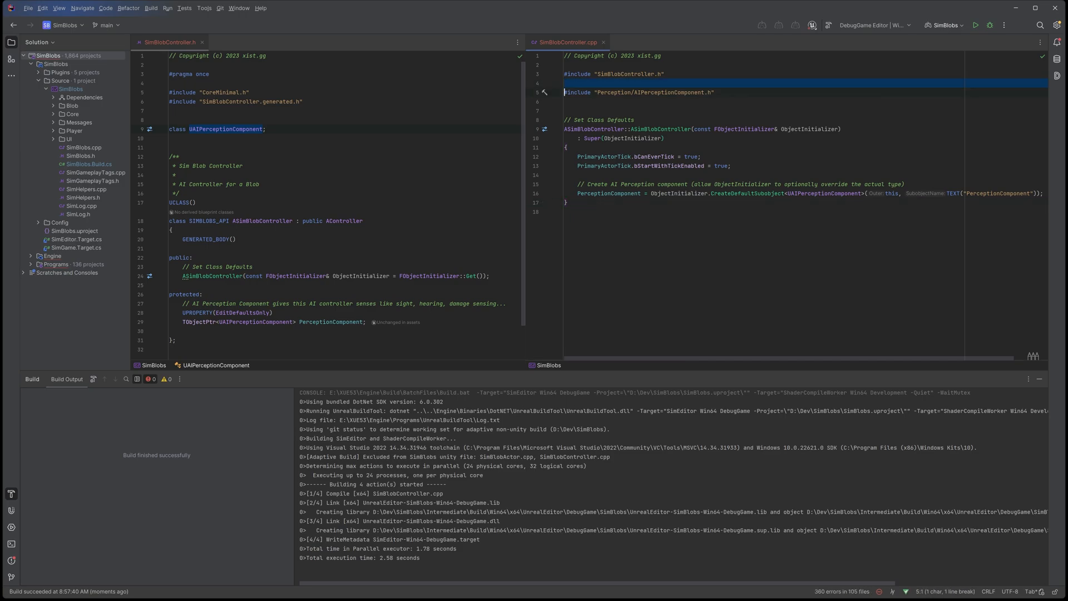
Step: Remove the automatically added AIPerceptionComponent include
key(Delete)
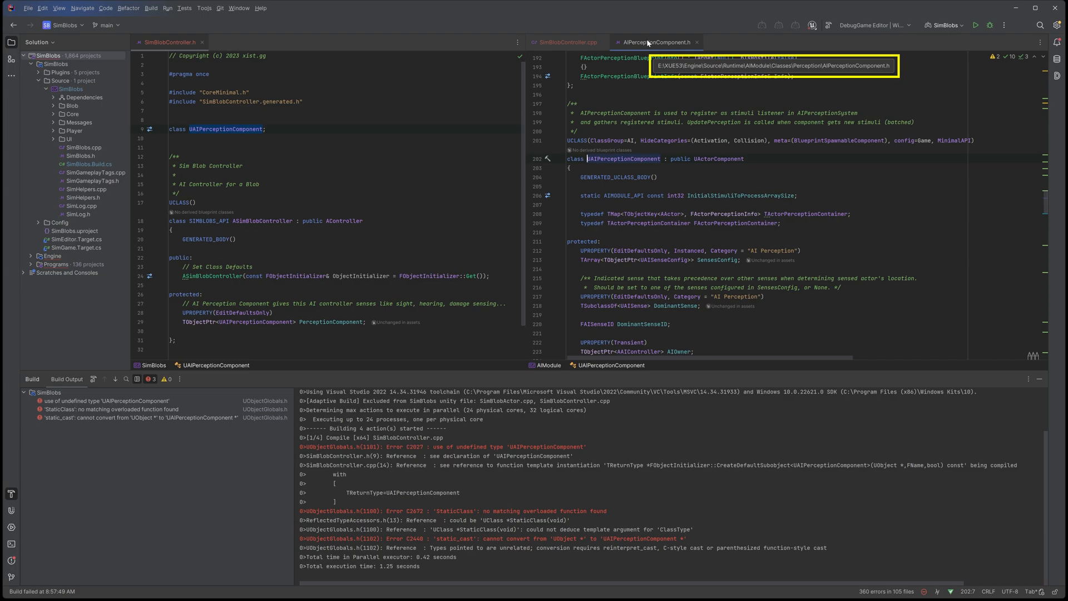
Step: In SimBlobController.cpp, accept the Perception/AIPerceptionComponent.h include from completion
click(569, 42)
text(#include "Perception/)
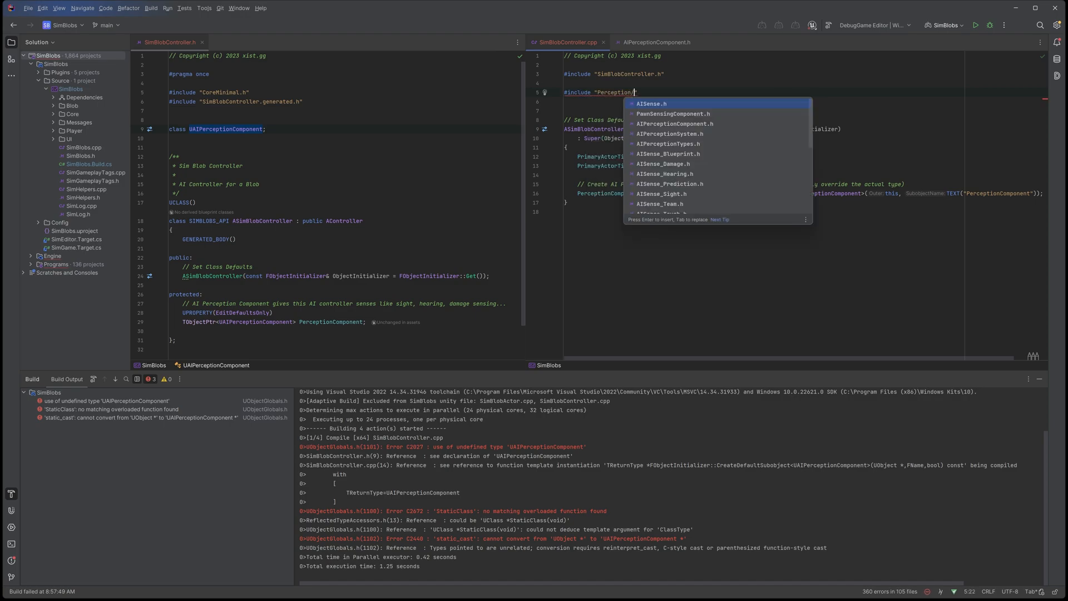
key(Enter)
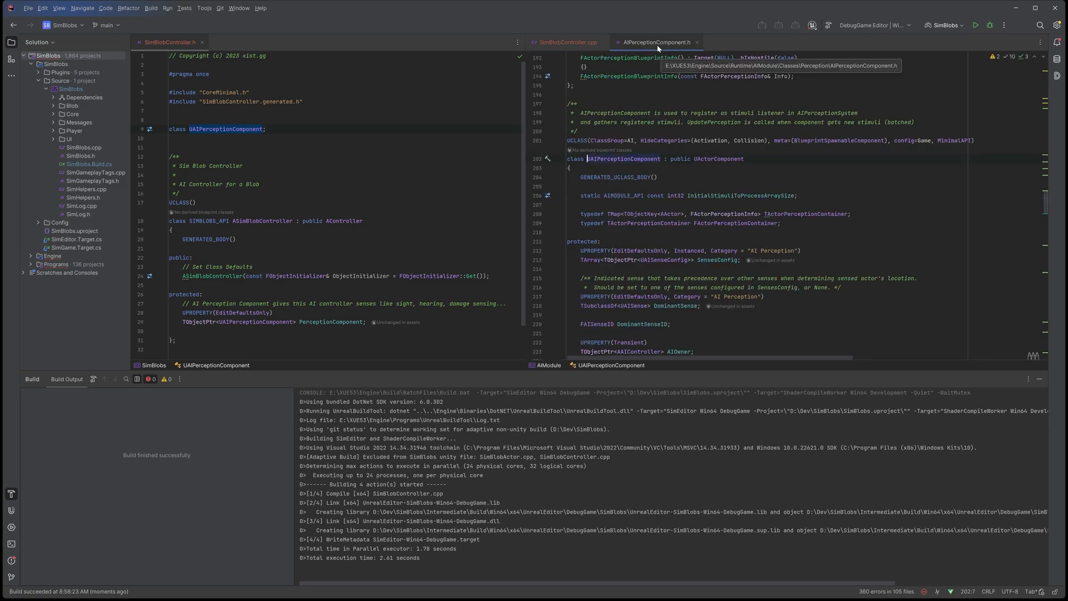
Step: Add PerceptionComponent->Foo(); to the constructor and #include "Perception/AIPerceptionComponent.h" at the top
click(567, 42)
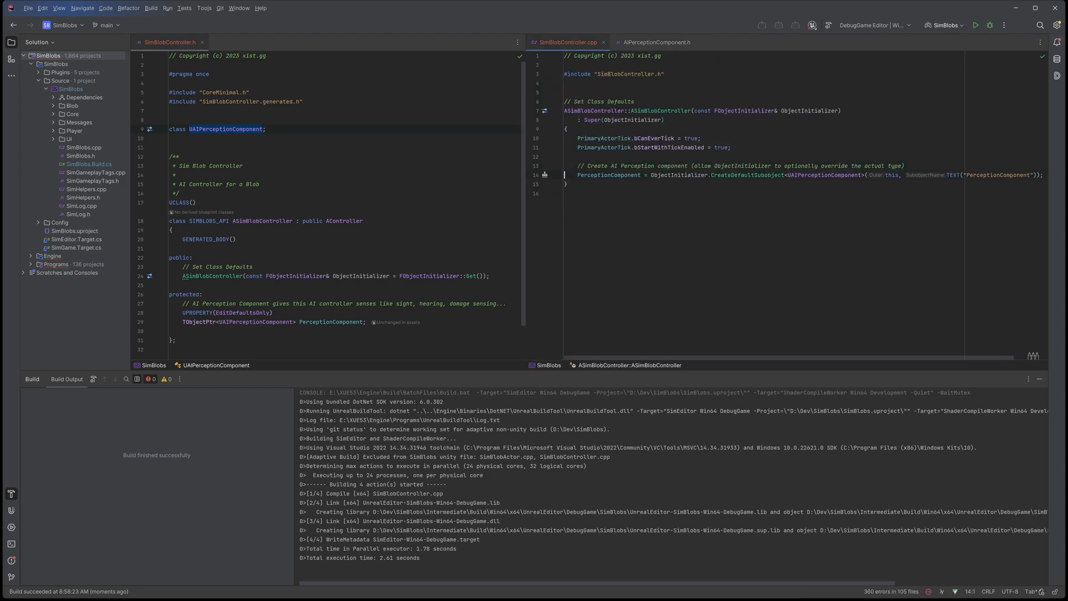
text(PerceptionComponent)
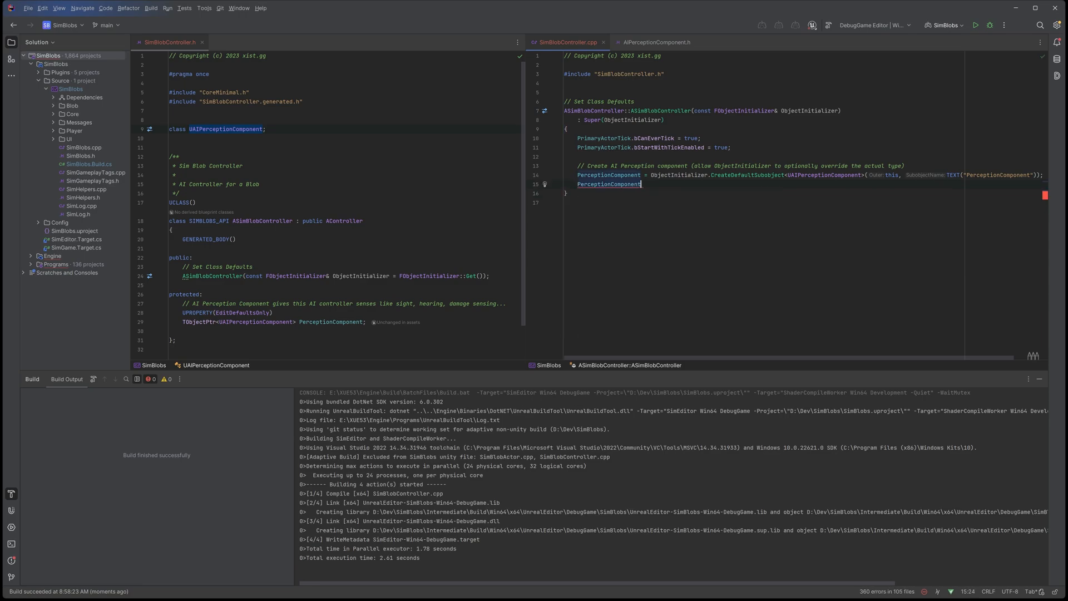
text(->Foo();)
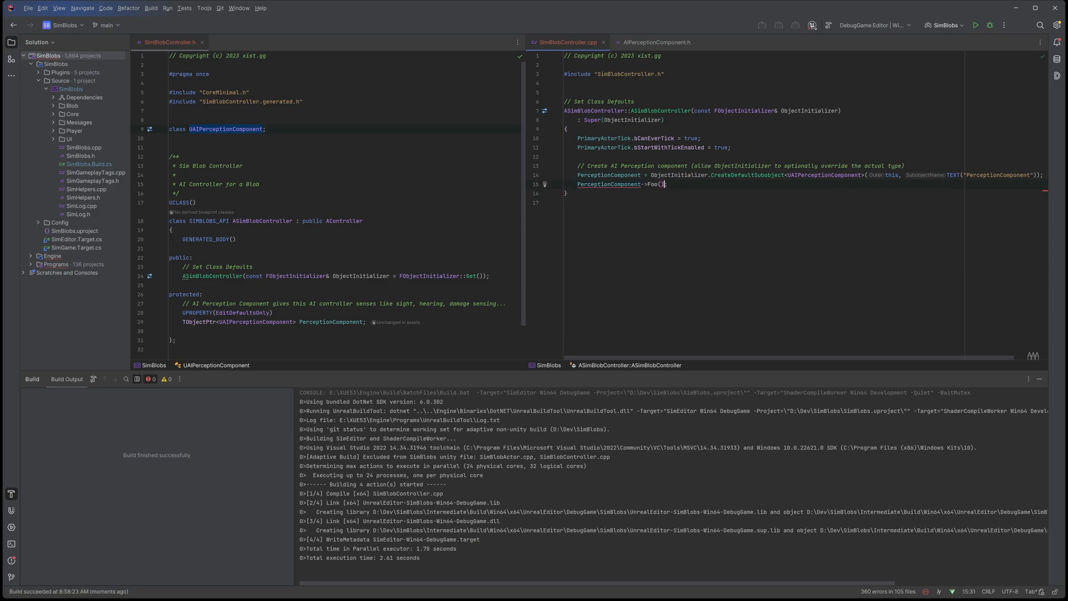
text(#include "Perception/AIPerceptionComponent.h")
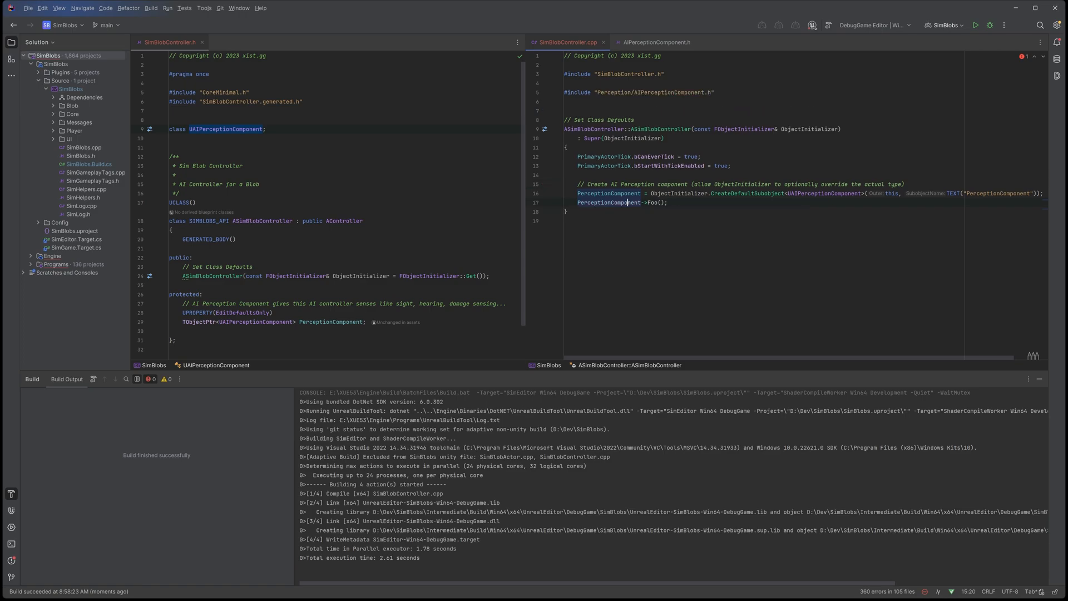